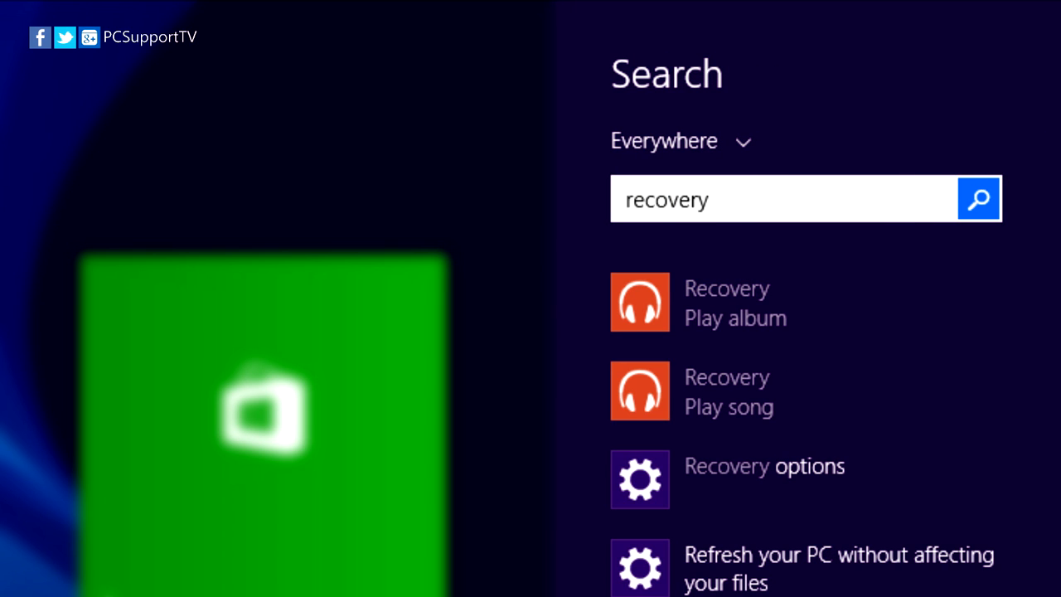
# Scroll the 'recovery' search results down to find 'Create a recovery drive'.
pyautogui.scroll(-3)
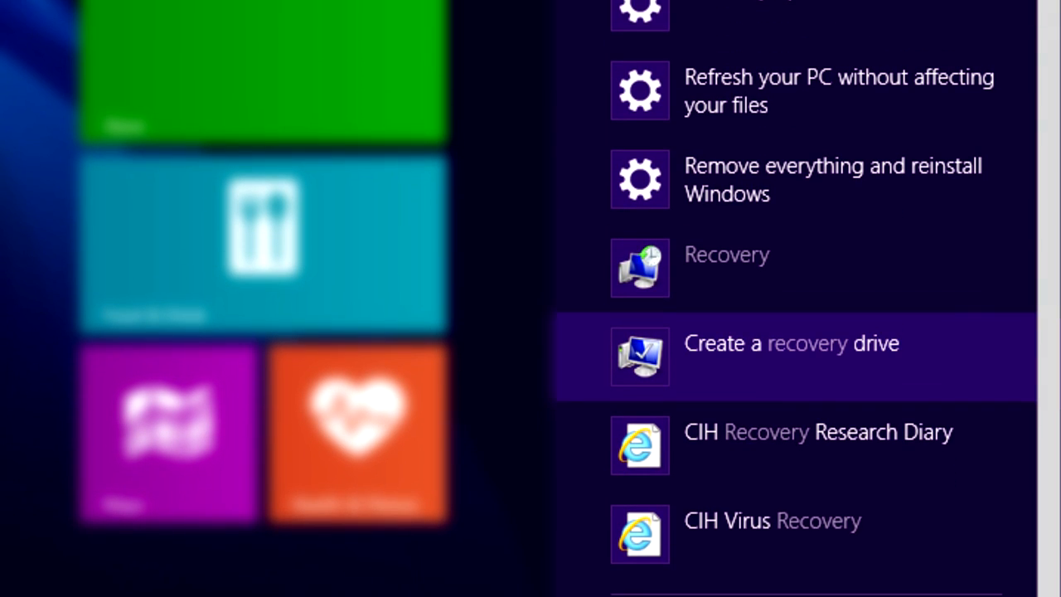
pyautogui.scroll(-3)
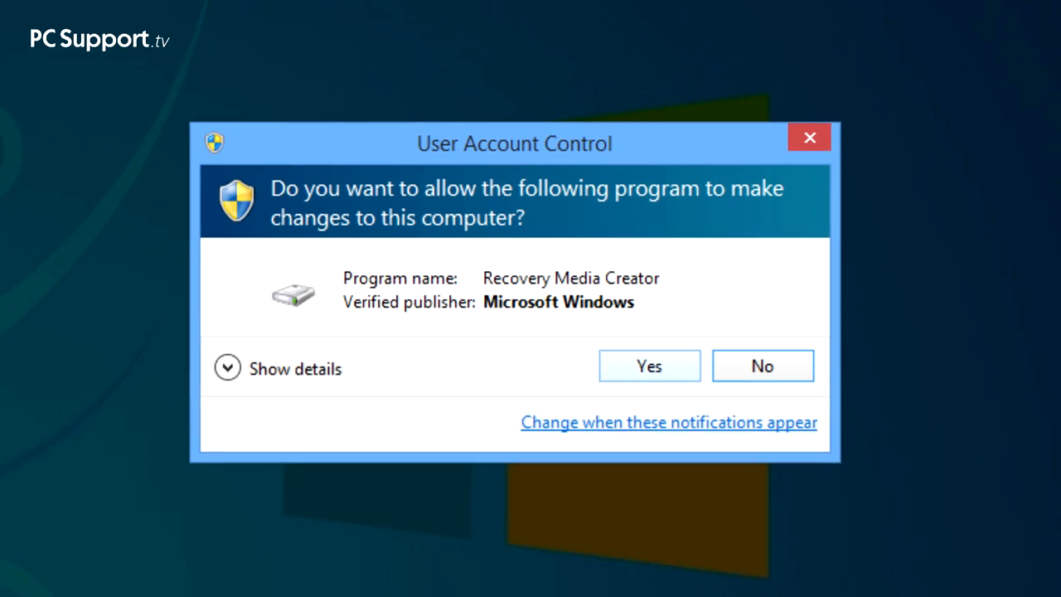
# Allow Recovery Media Creator to run and advance past the wizard introduction.
pyautogui.click(649, 365)
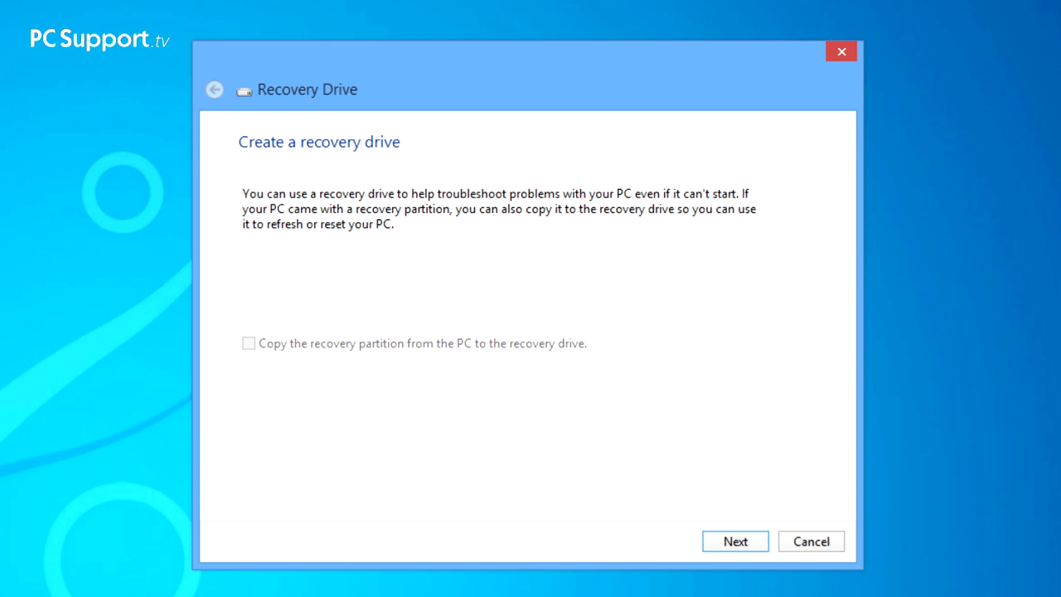
pyautogui.click(249, 343)
pyautogui.write('command')
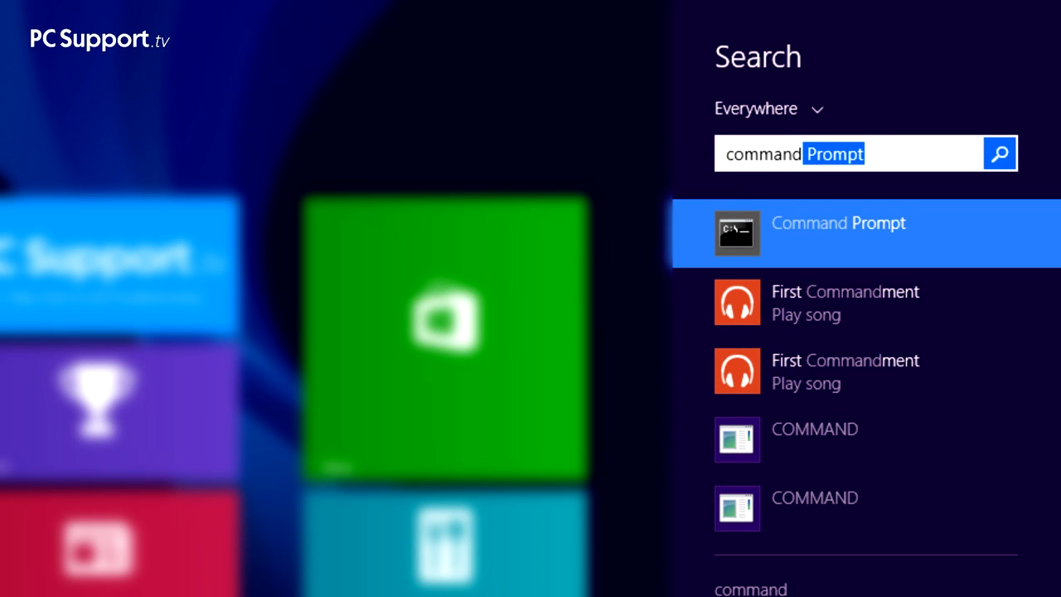
# Run the Command Prompt search result as administrator and approve the UAC prompt.
pyautogui.rightClick(838, 233)
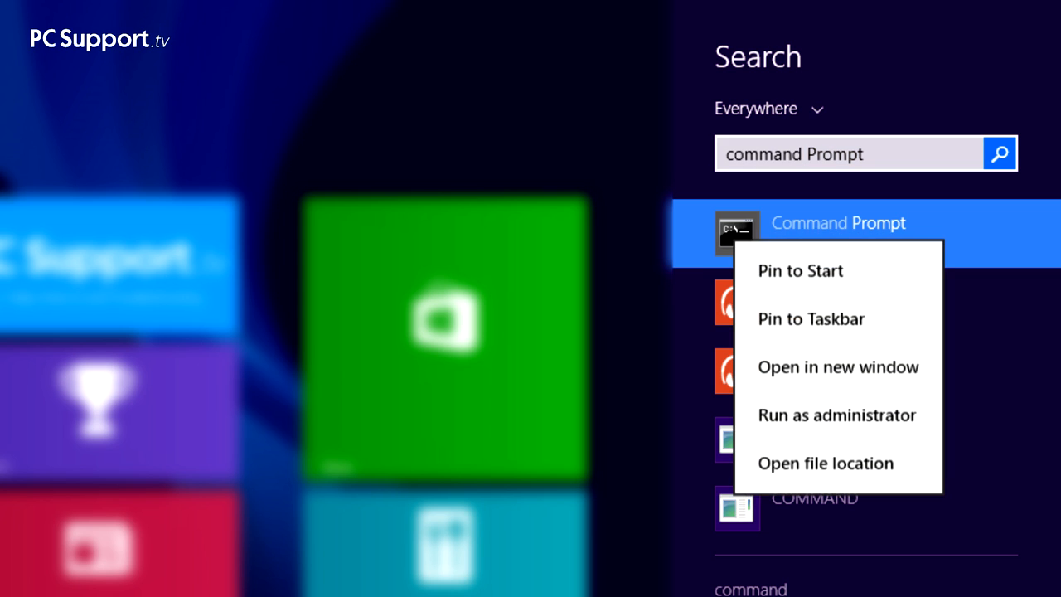
pyautogui.moveTo(837, 414)
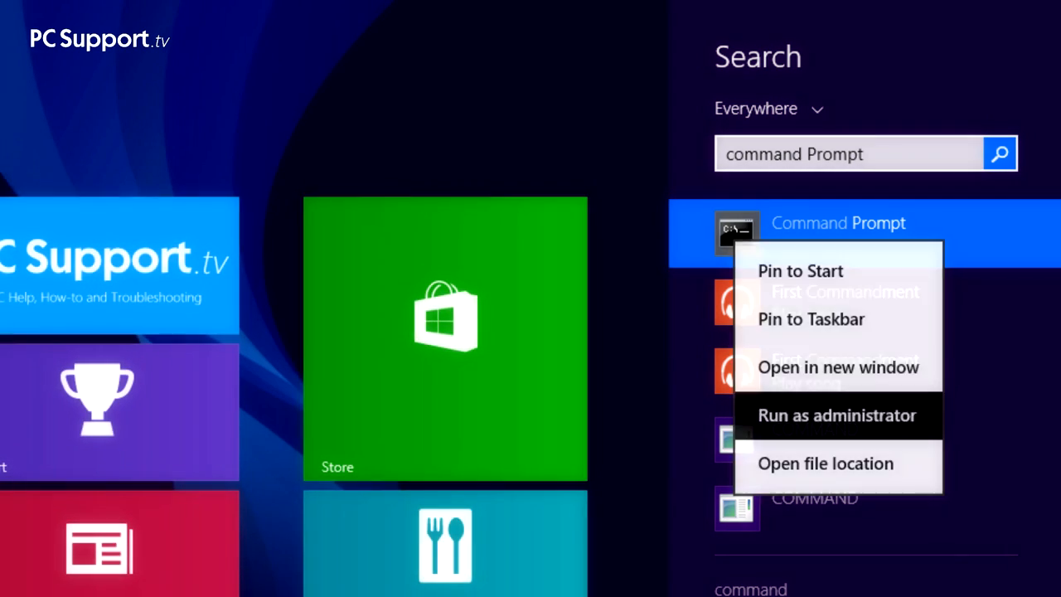
pyautogui.click(836, 415)
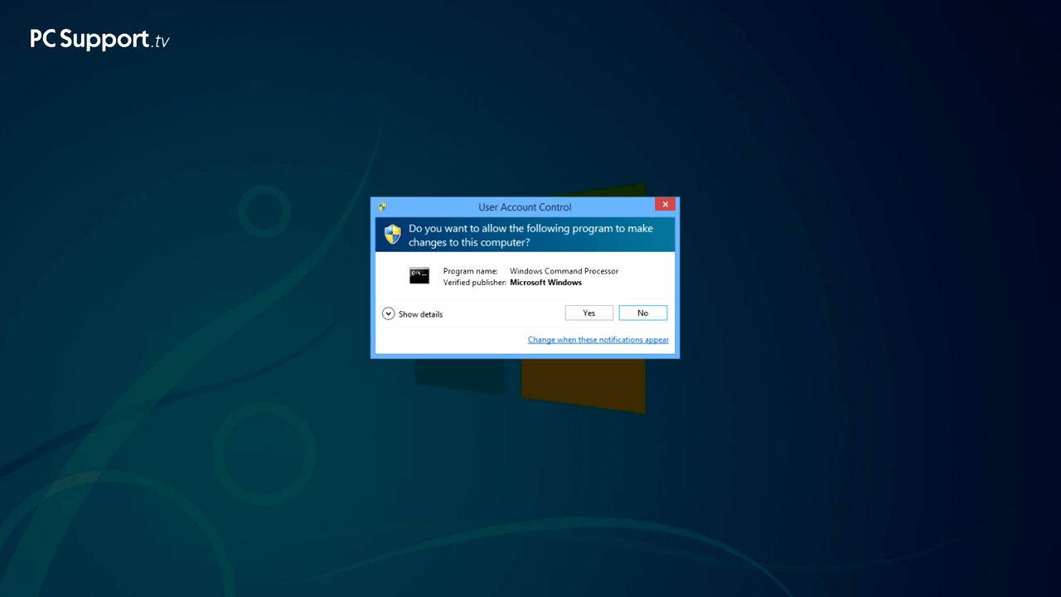
pyautogui.click(589, 312)
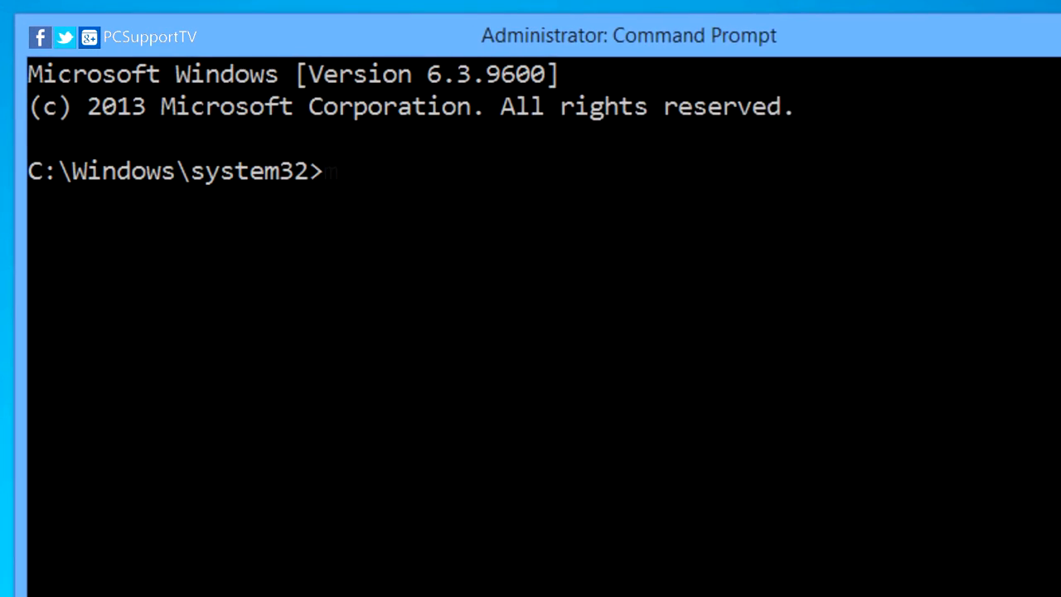
# Run 'mkdir c:\Refresh', then 'recimg /createimage c:\Refresh' to build the refresh image.
pyautogui.write('mkdir c:\\')
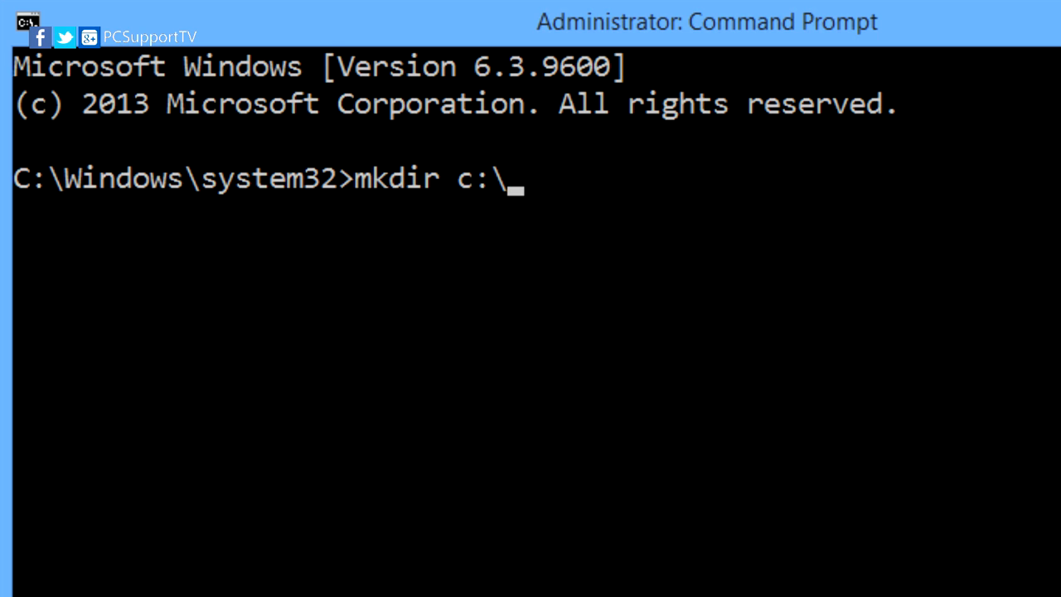
pyautogui.write('Refresh')
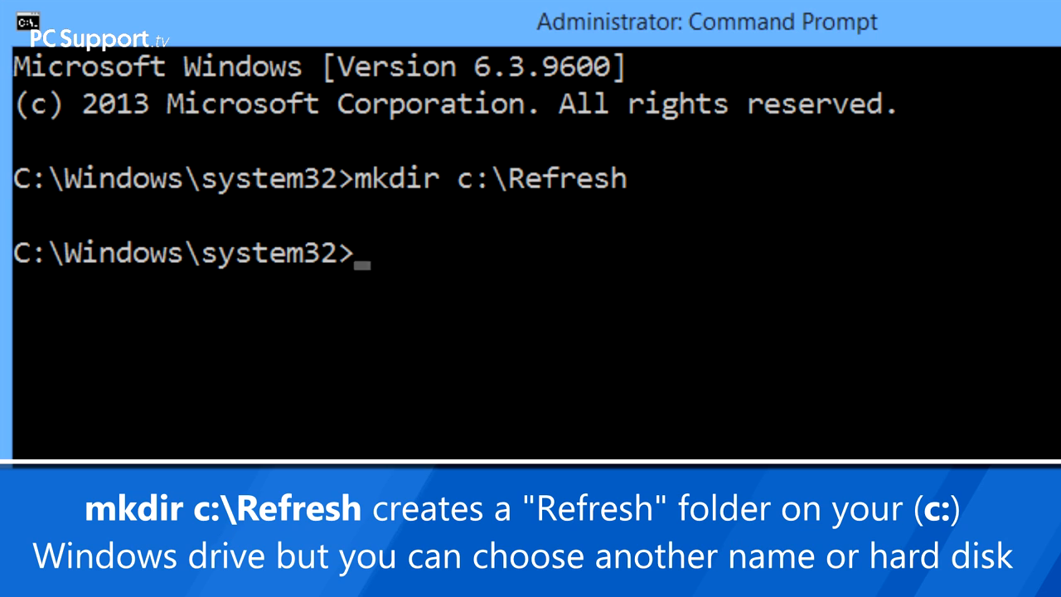
pyautogui.write('reci')
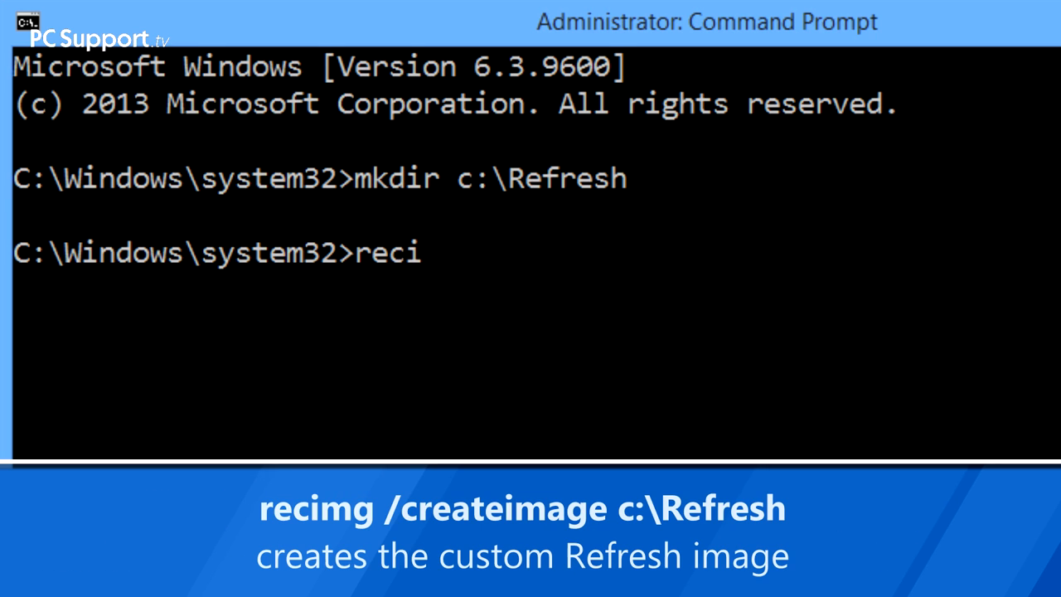
pyautogui.write('mg /cre')
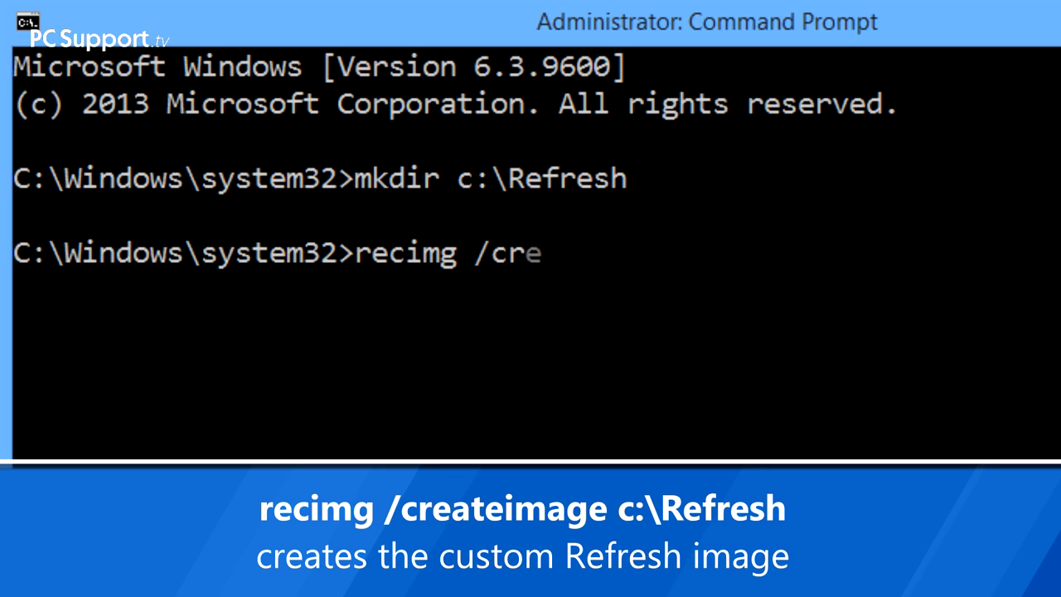
pyautogui.write('ateimage')
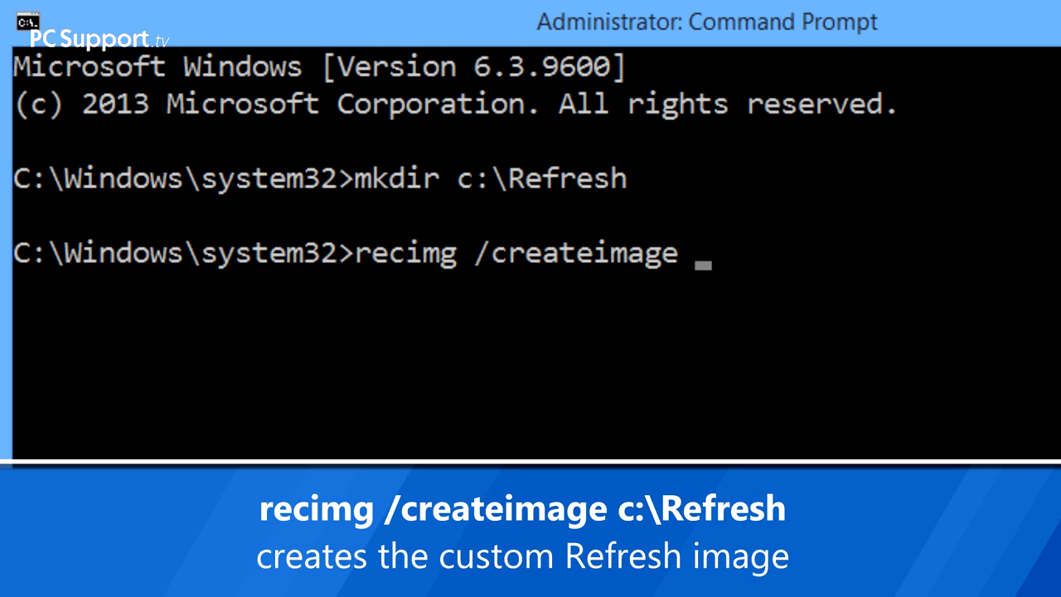
pyautogui.write('c:\\Refr')
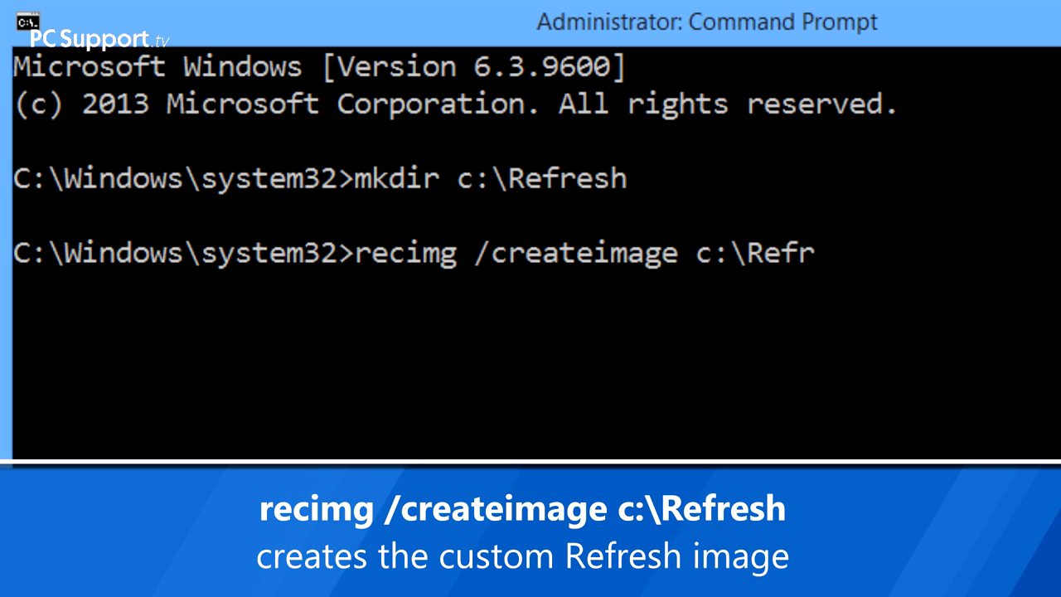
pyautogui.write('esh')
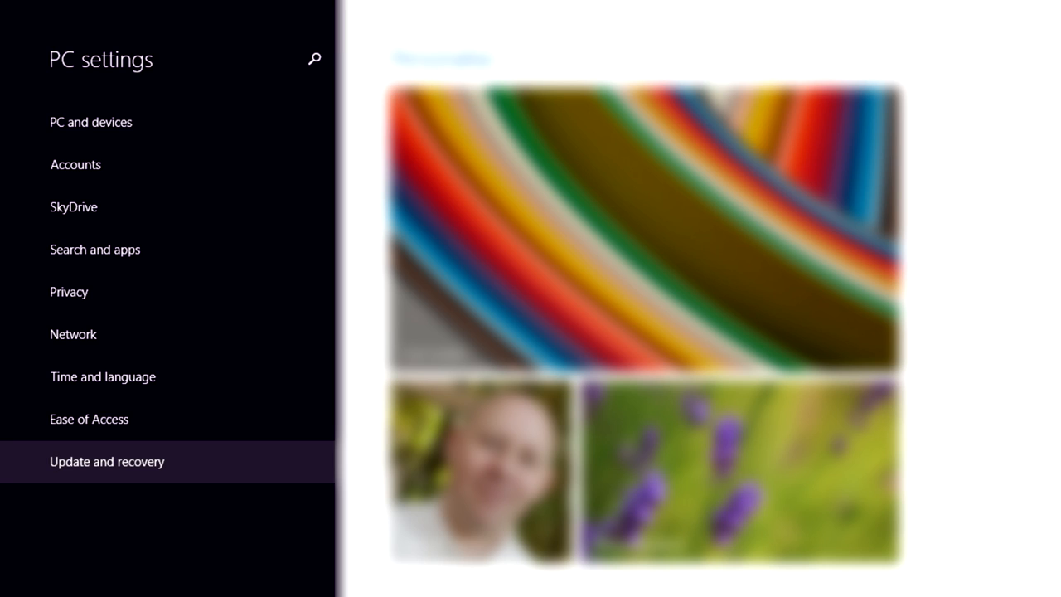
# Open Update and recovery > Recovery and select 'Refresh your PC without affecting your files'.
pyautogui.click(107, 462)
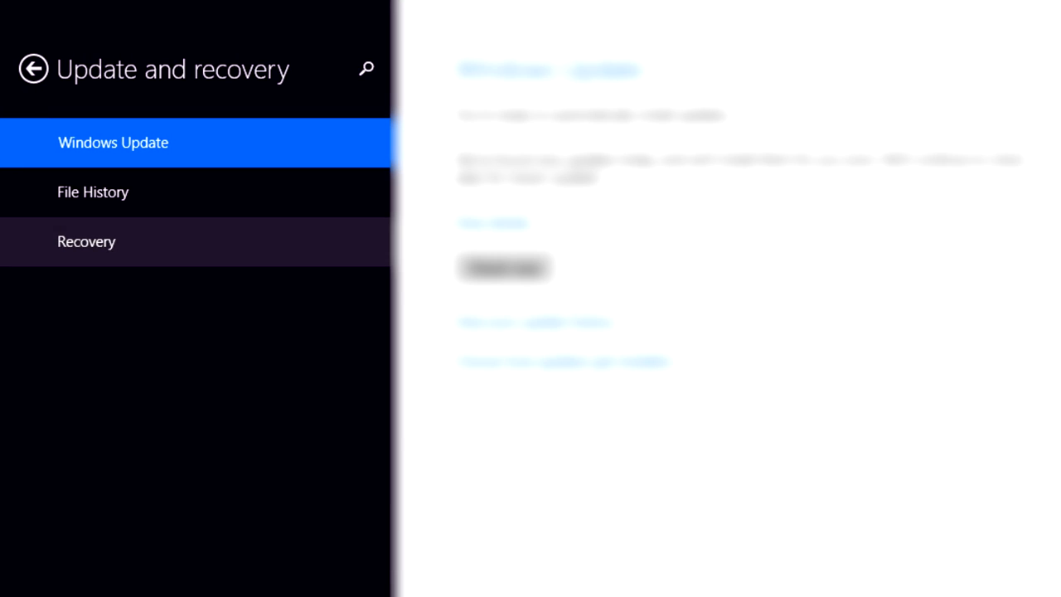
pyautogui.click(87, 241)
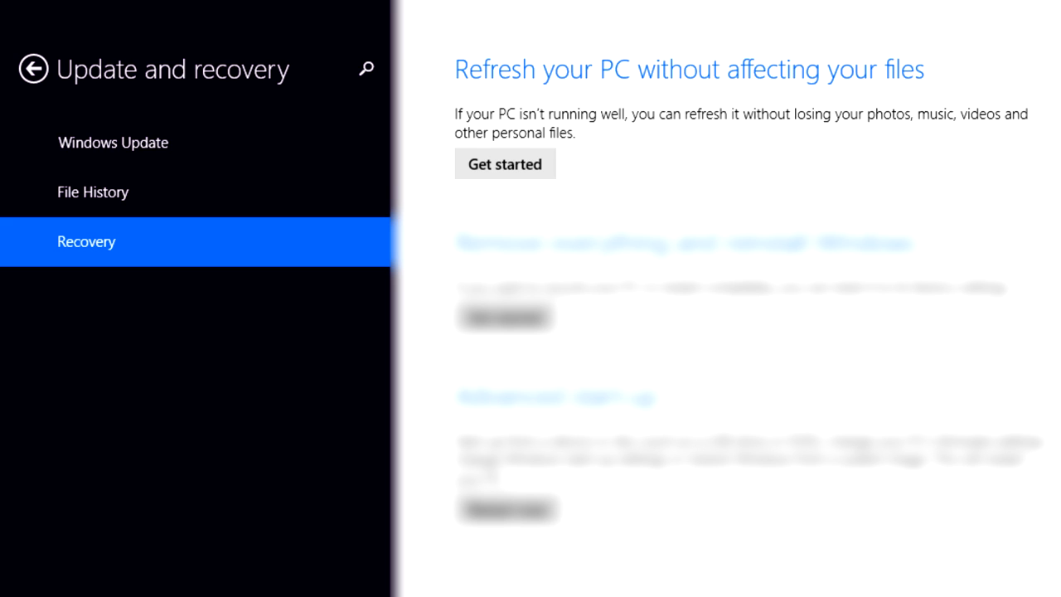
pyautogui.click(504, 163)
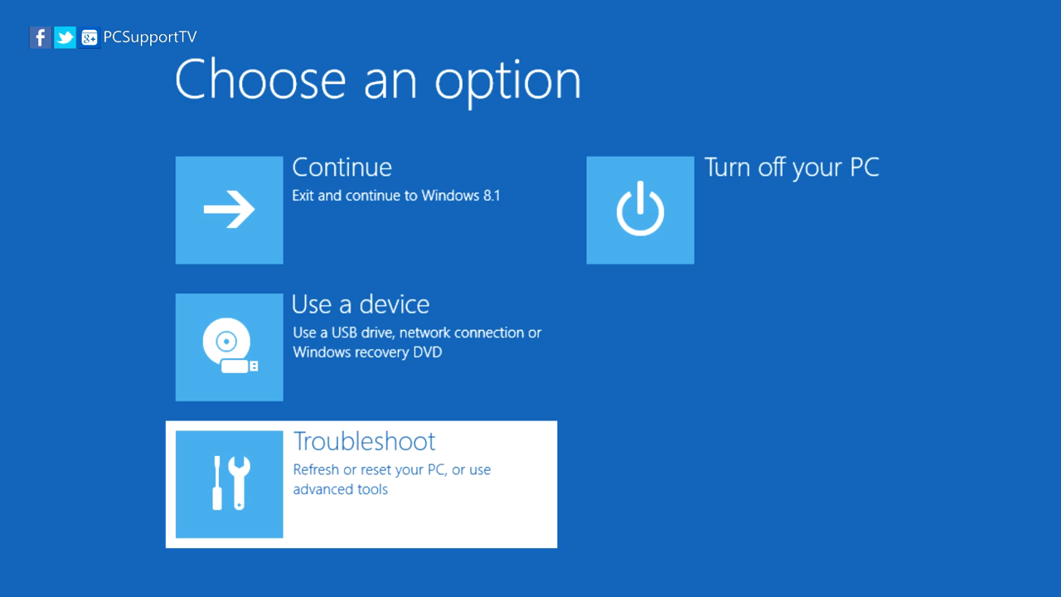
# Choose Troubleshoot on the Choose an option screen.
pyautogui.click(360, 484)
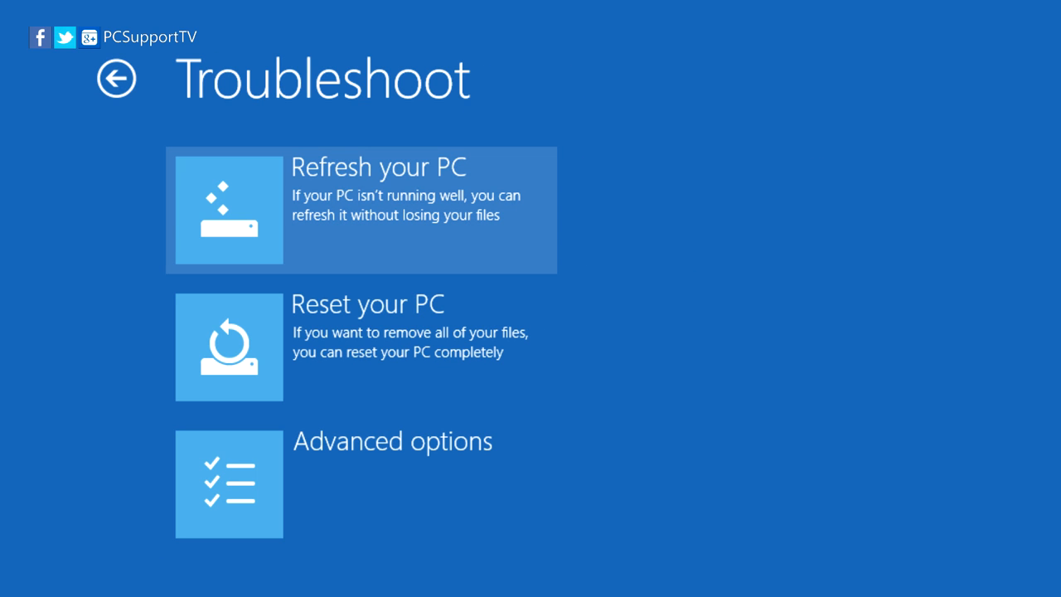